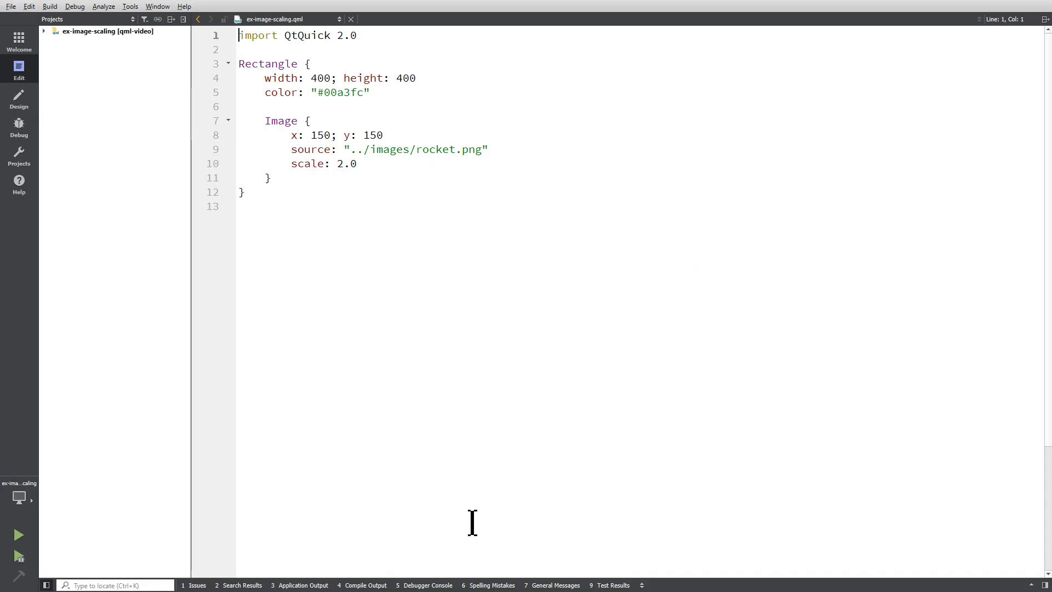
- Run the scaling example to preview the rocket at scale 2.0, then close the preview
left_click(17, 535)
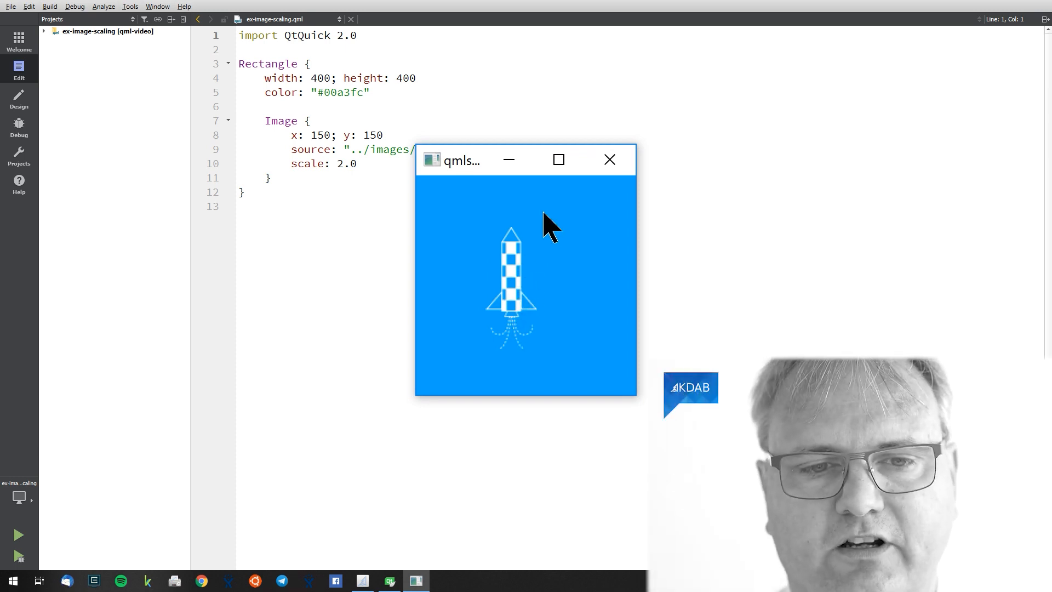
left_click(610, 160)
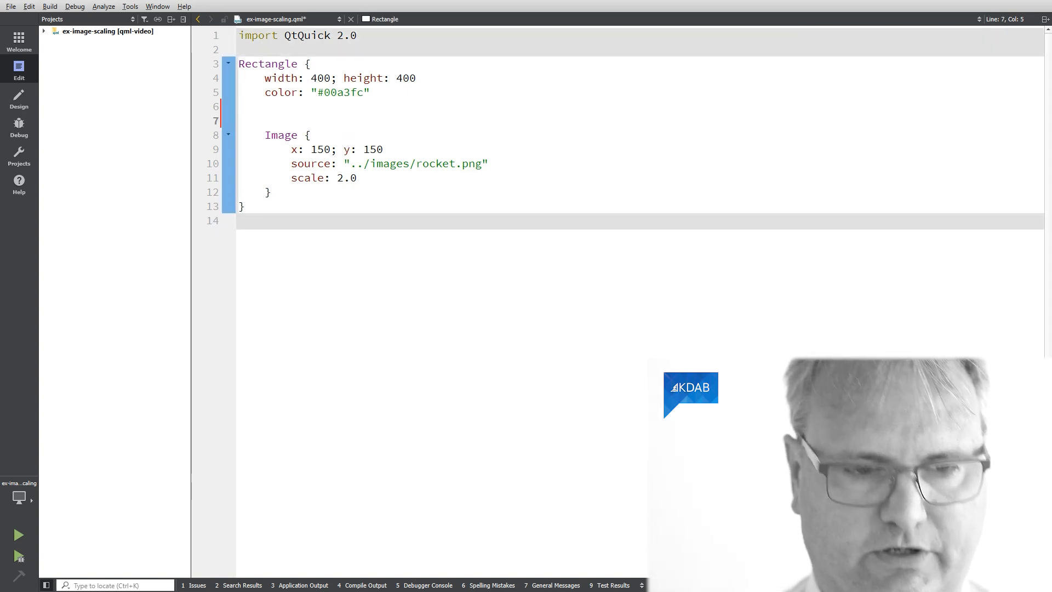
- Add a red Rectangle, nest the rocket Image inside it, and run to check only the rocket shows
type("Rectangle {")
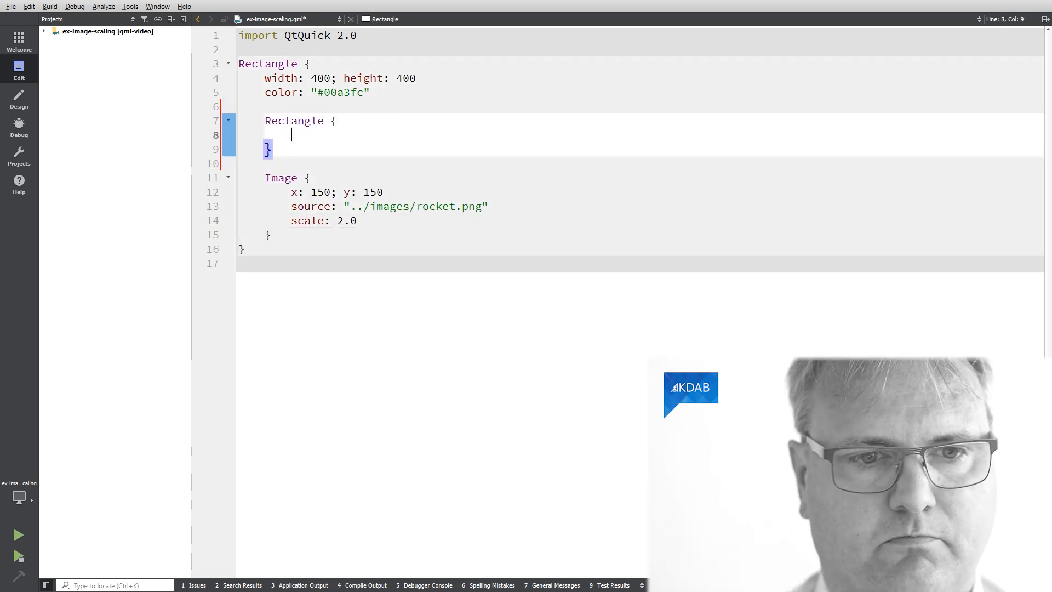
type("color: \"red")
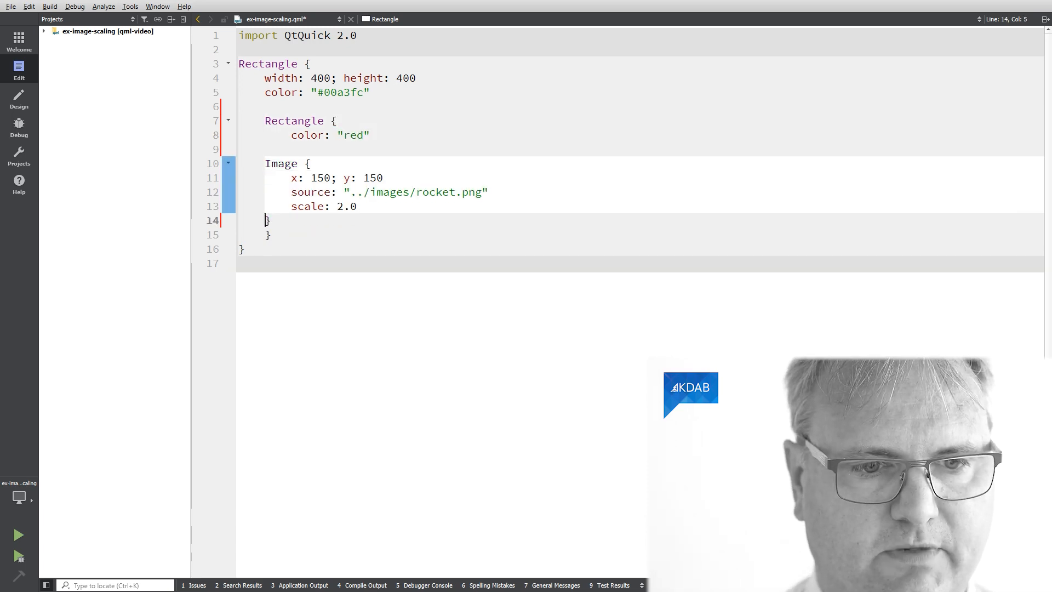
key("ctrl+a")
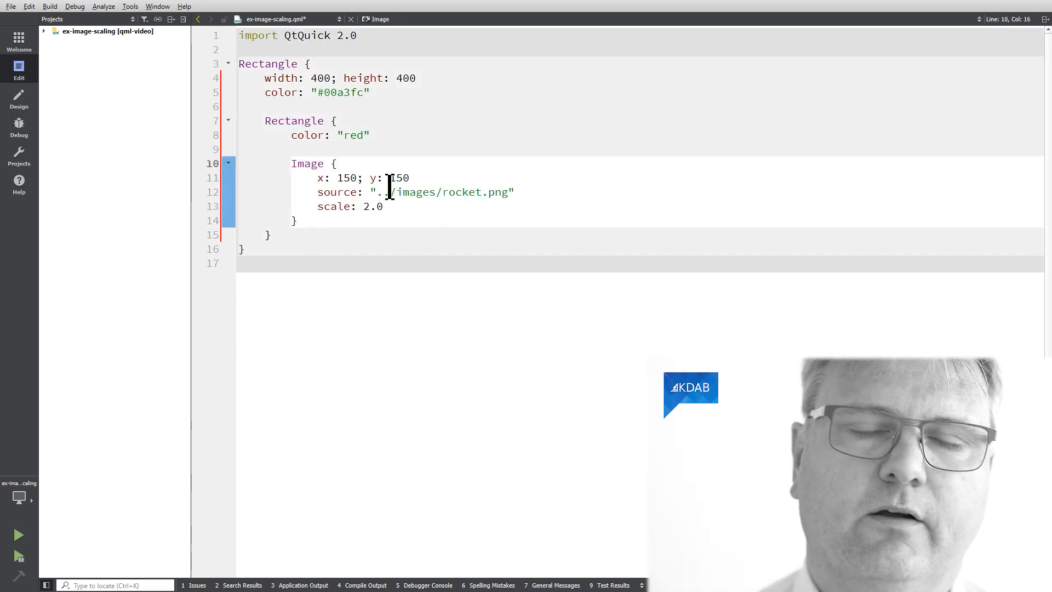
left_click(18, 535)
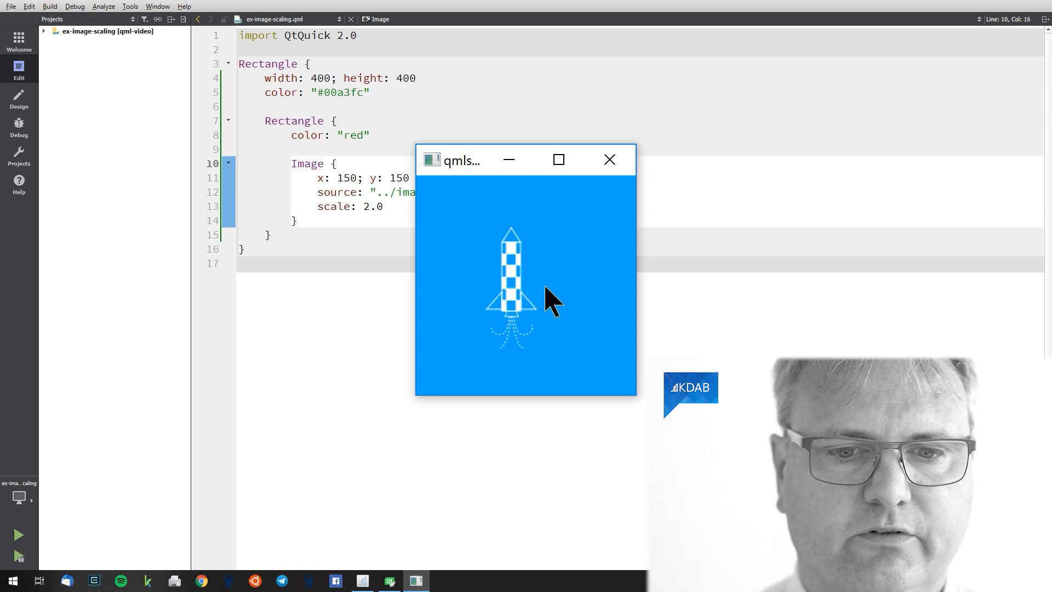
mouse_move(543, 271)
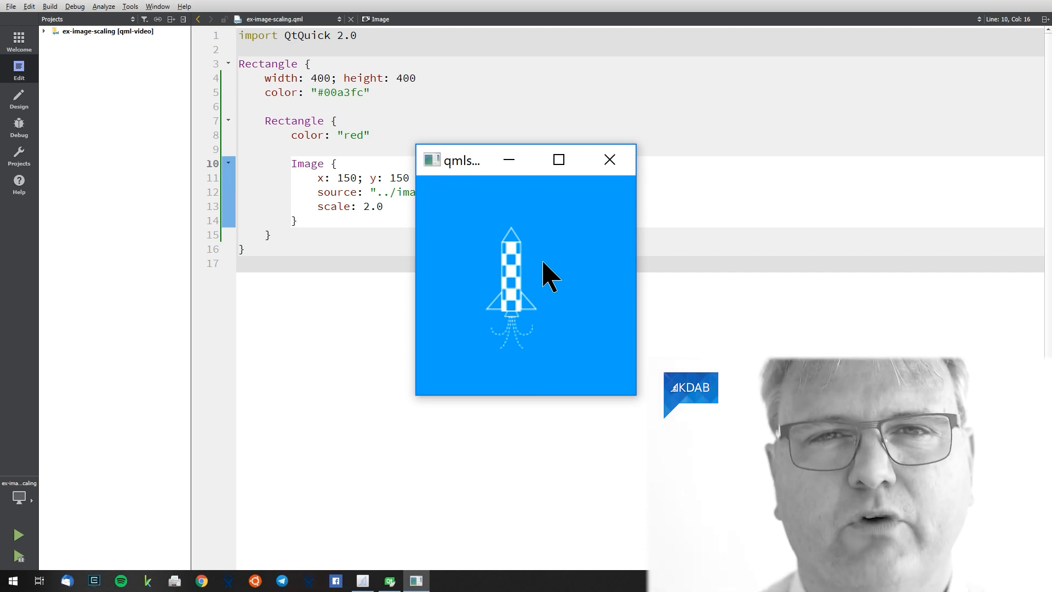
mouse_move(553, 221)
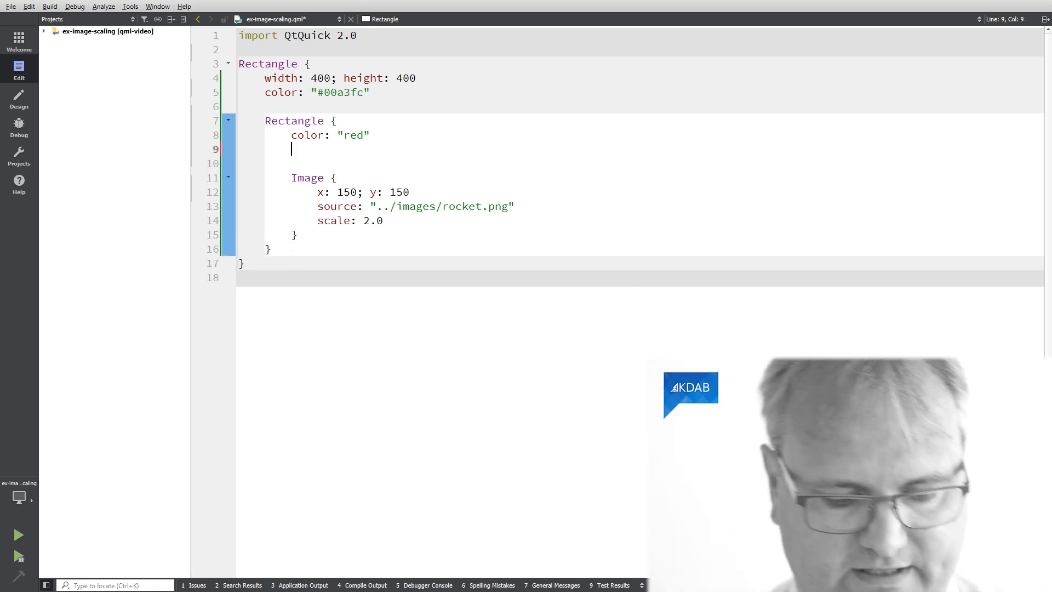
- Give the Image id iim and size the red Rectangle with width iim.width and height iim.height
type("clip:")
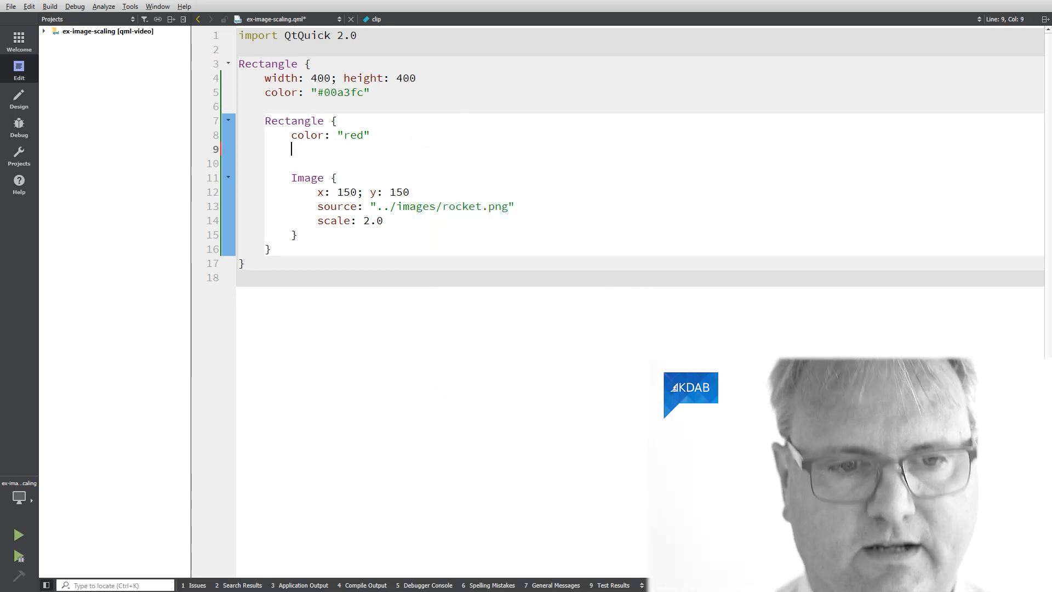
type("width:")
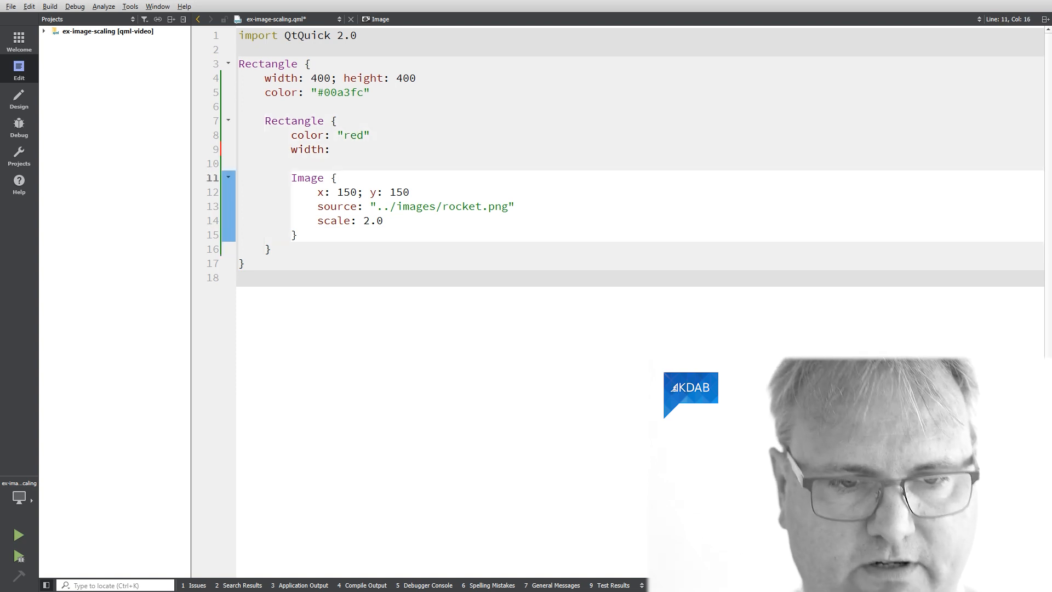
type("id: iim")
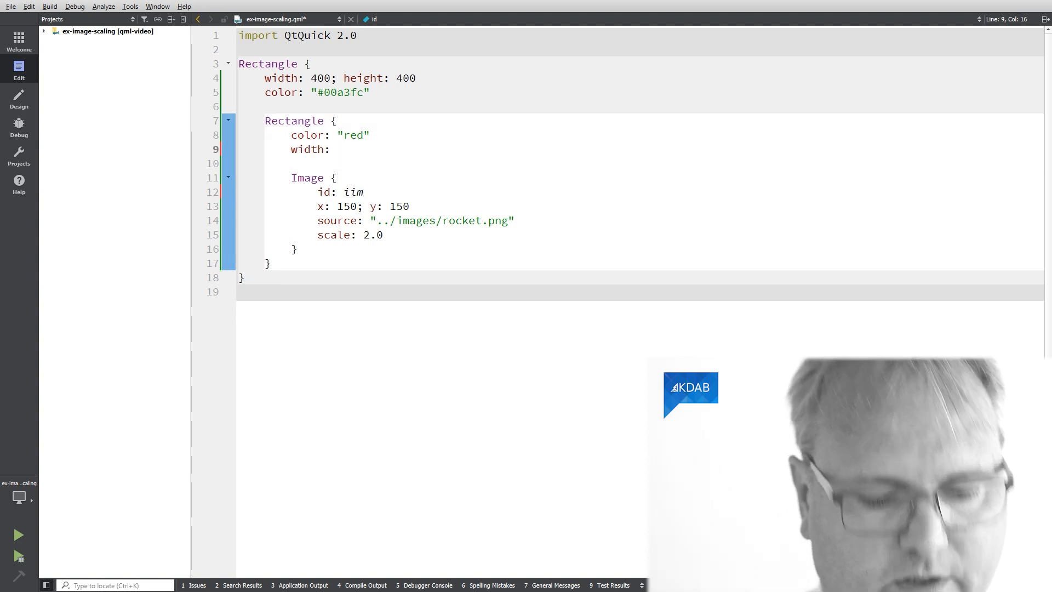
type("iim.width")
type("height: iim.height")
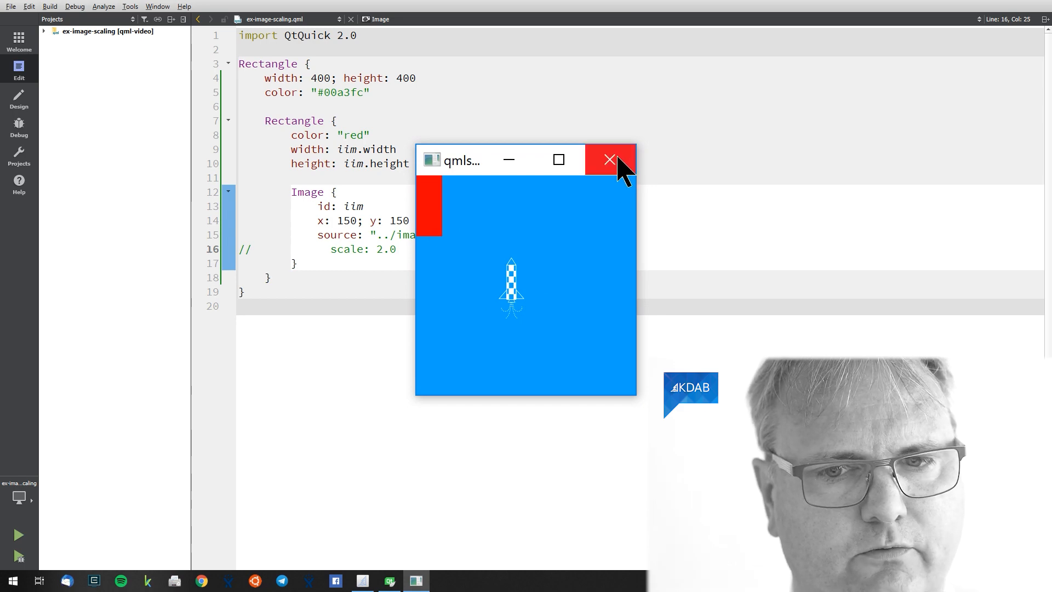
- Move x: 150; y: 150 onto the red Rectangle, restore scale 2.0 and run the overflowing rocket
left_click(609, 160)
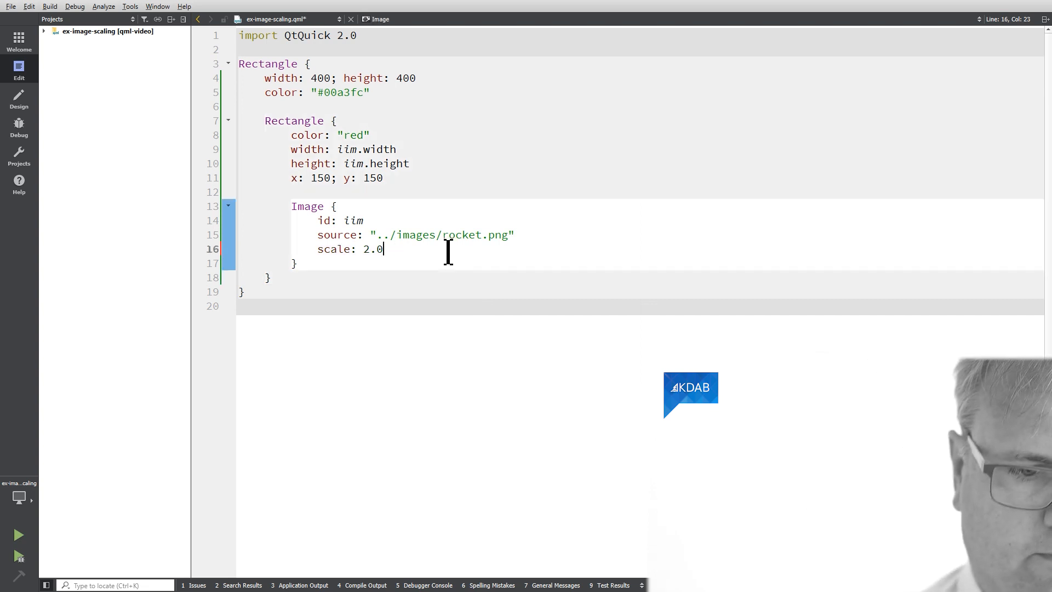
left_click(17, 535)
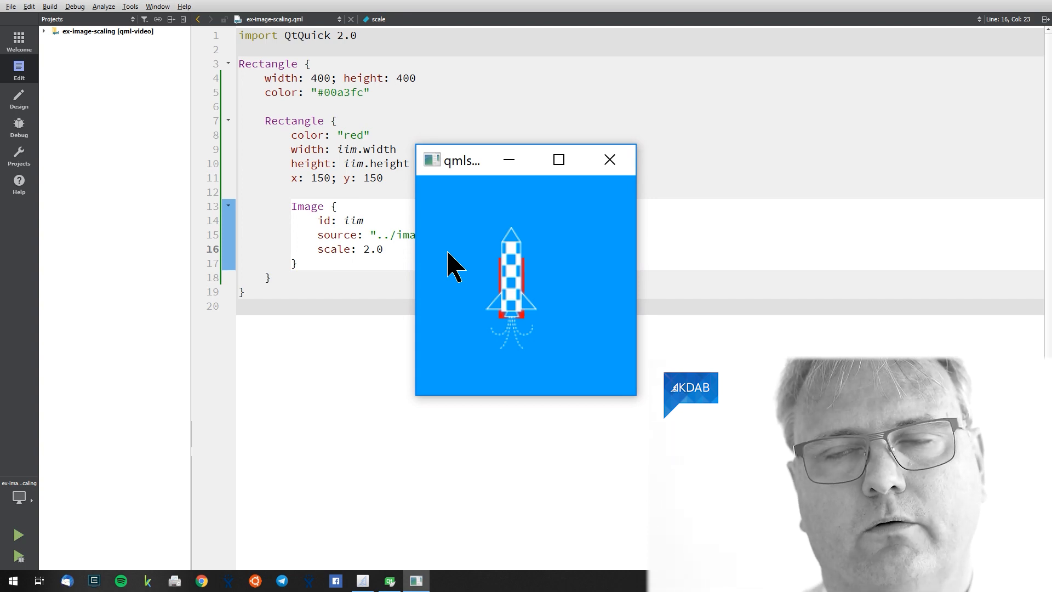
mouse_move(618, 165)
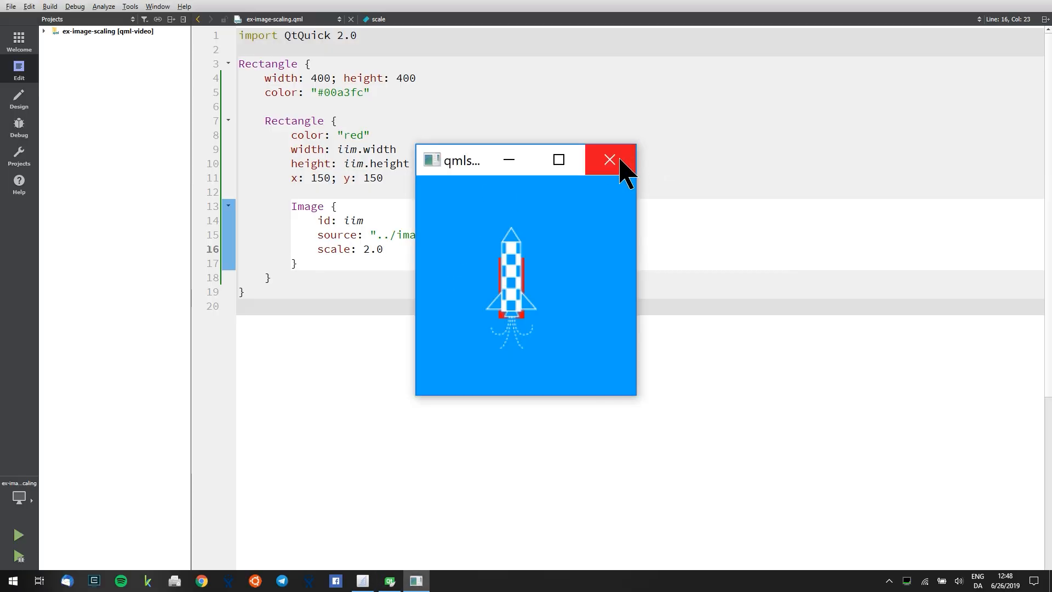
left_click(609, 160)
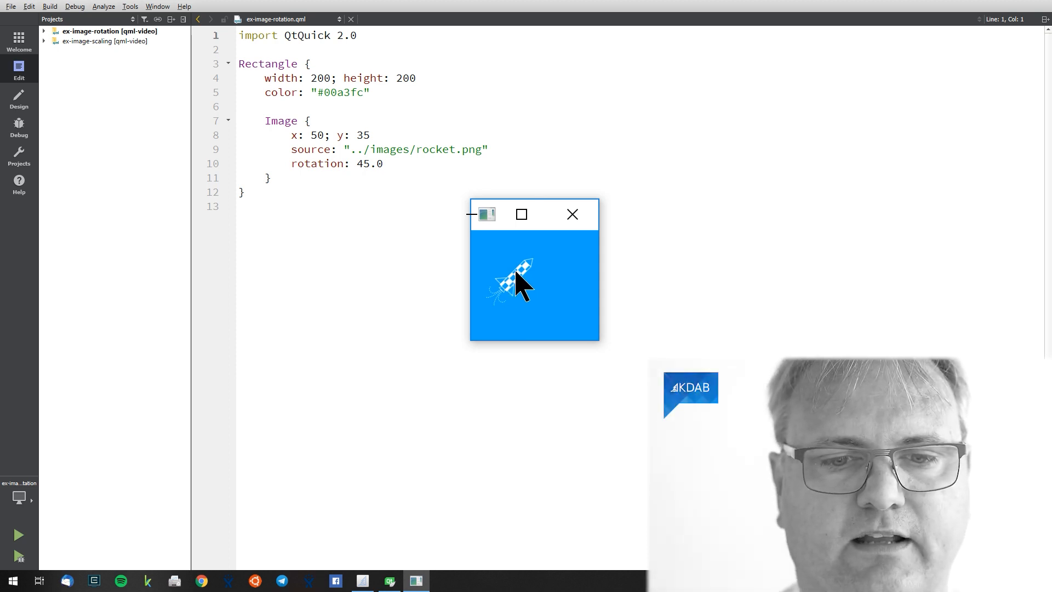
- Close the rotation preview and start a new line after the rotation property
left_click(573, 215)
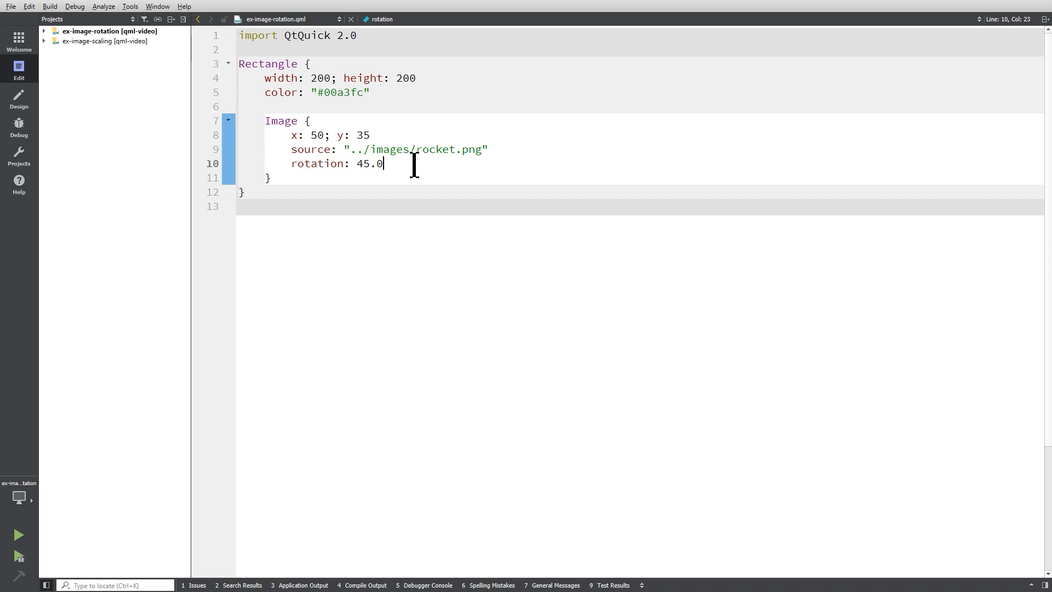
key("Enter")
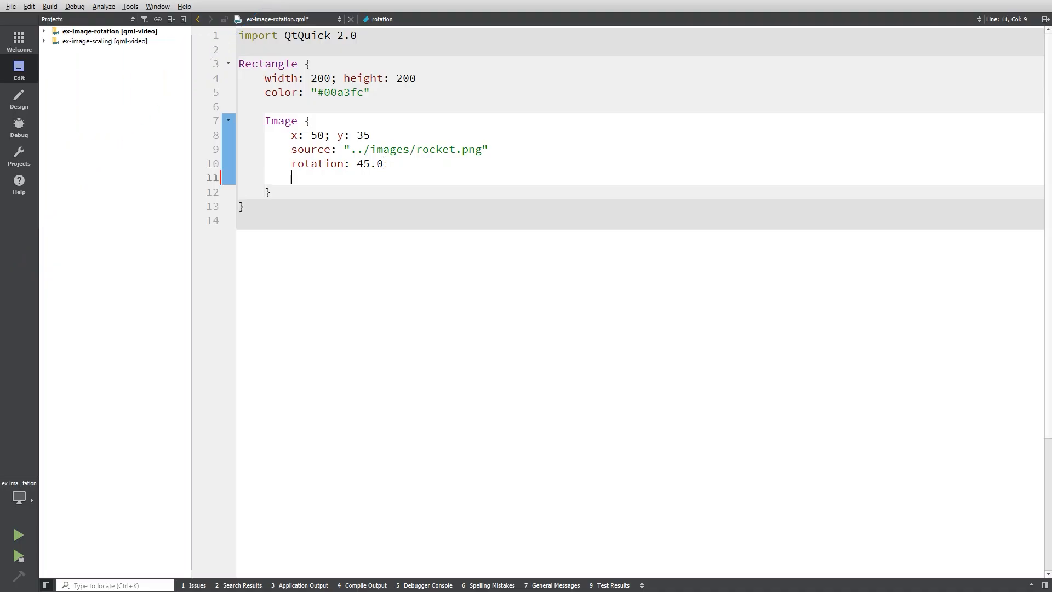
- Add transformOrigin: Item.TopLeft beneath the 45-degree rotation and run it
type("transformOrigin: Item.To")
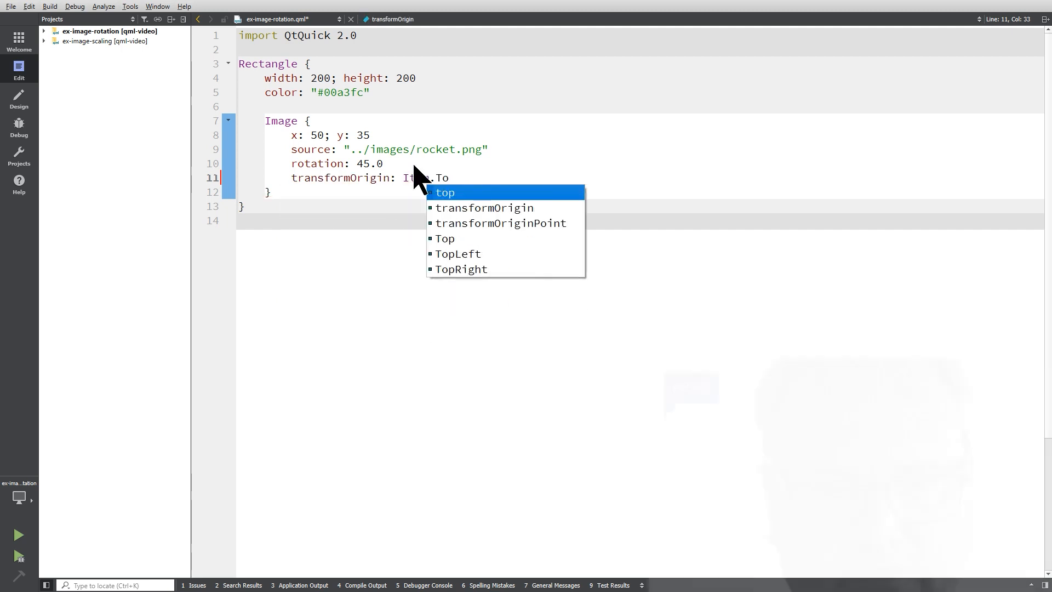
left_click(458, 254)
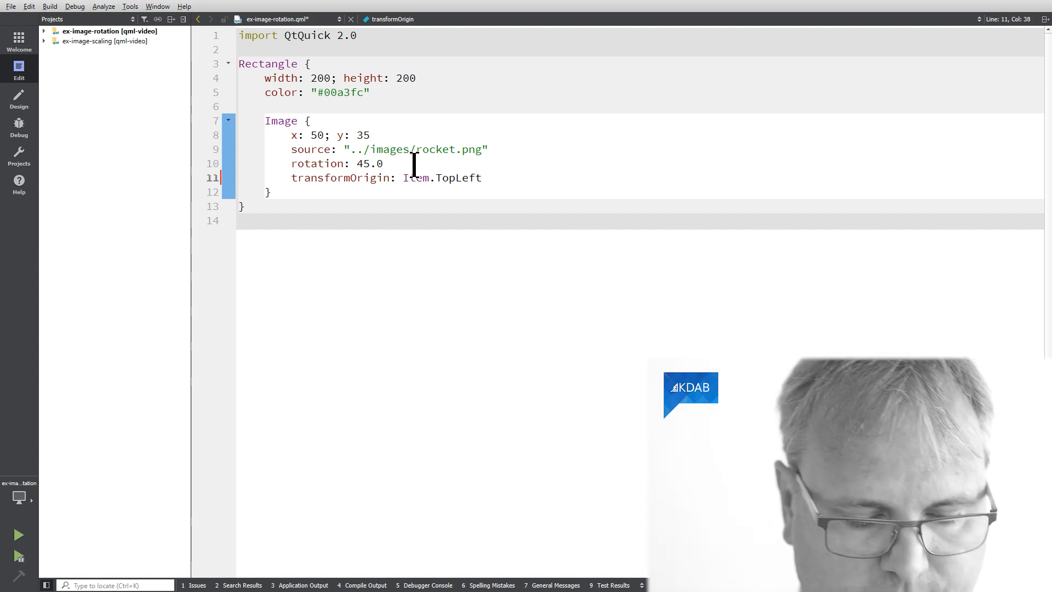
left_click(17, 534)
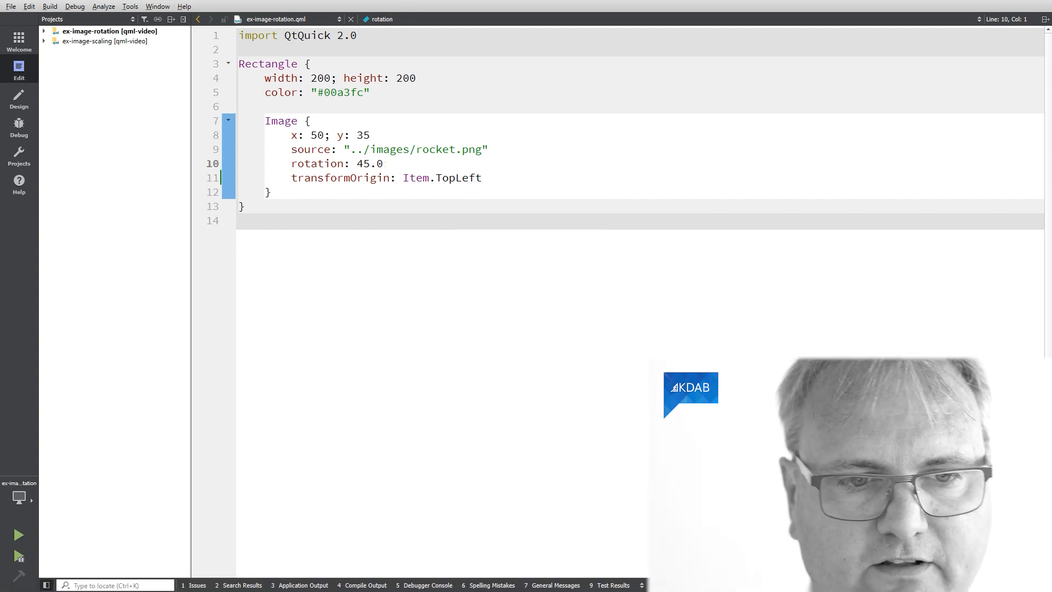
- Preview the rocket unrotated, then rotated 45° about its centre, toggling comments with Ctrl+/
key("Ctrl+/")
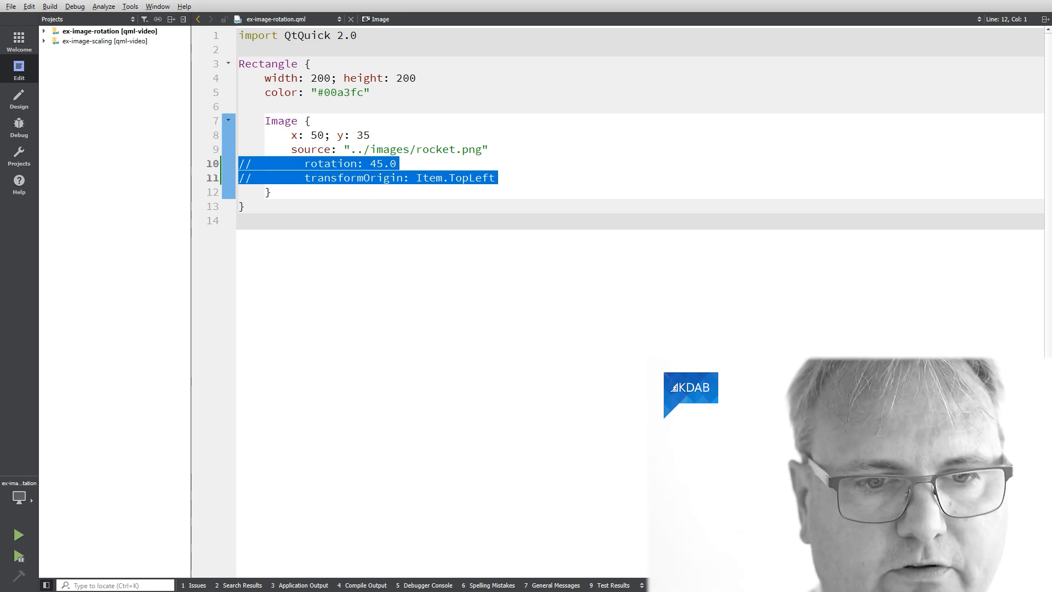
left_click(18, 535)
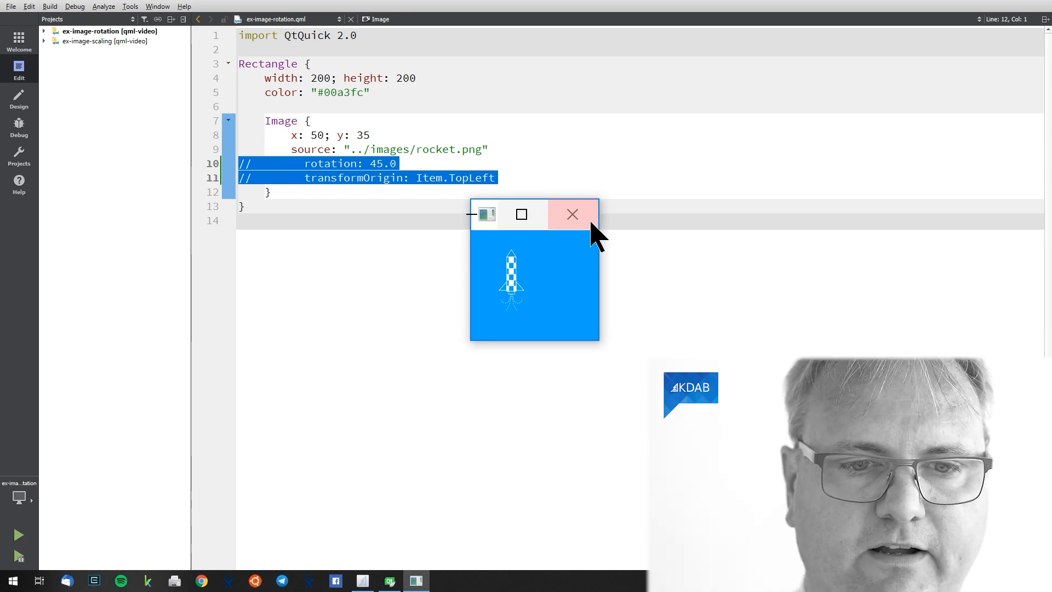
left_click(573, 215)
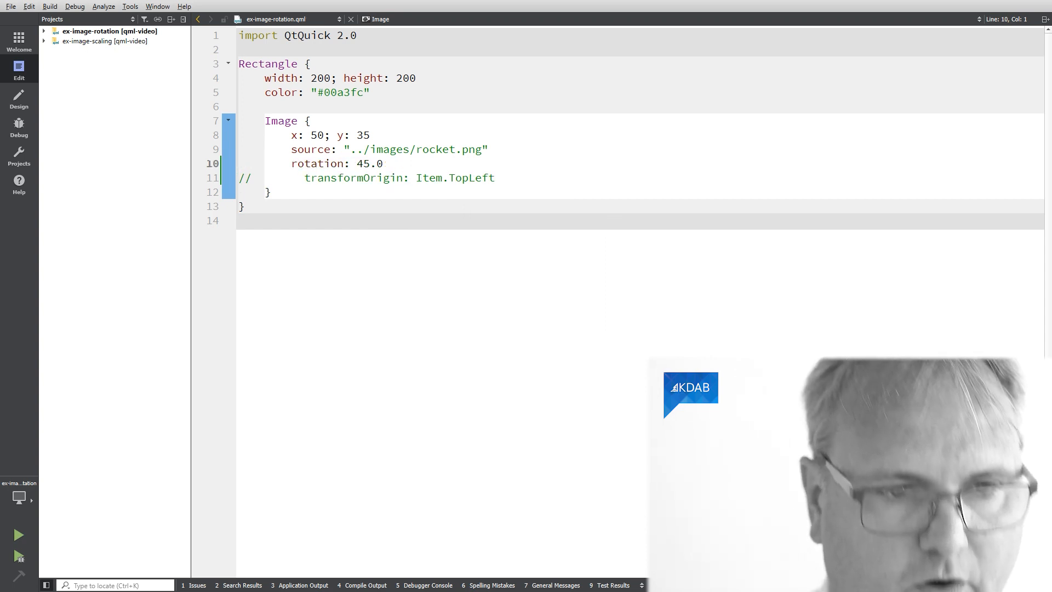
left_click(17, 535)
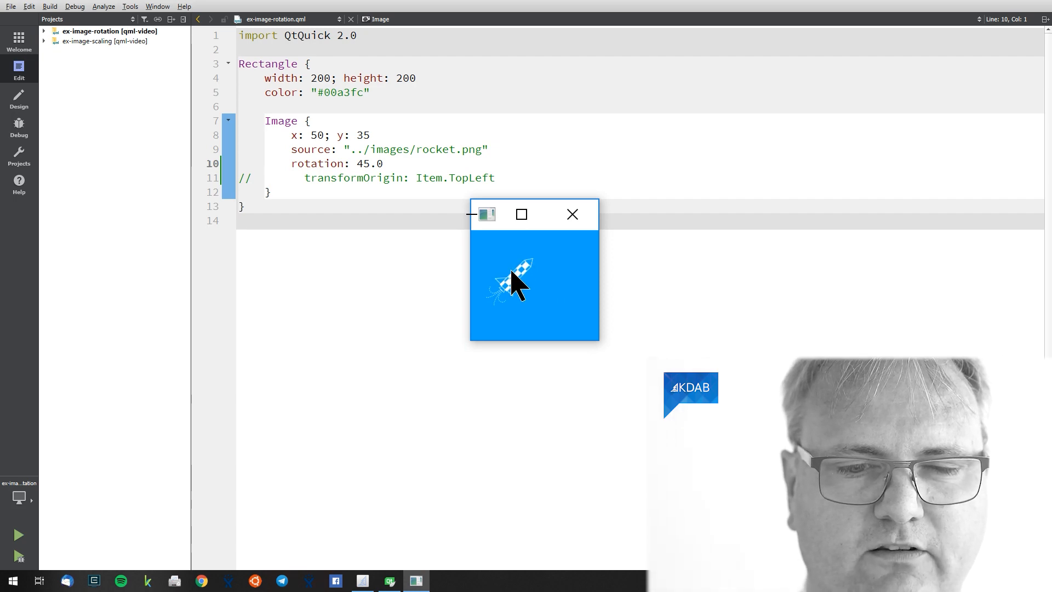
mouse_move(525, 294)
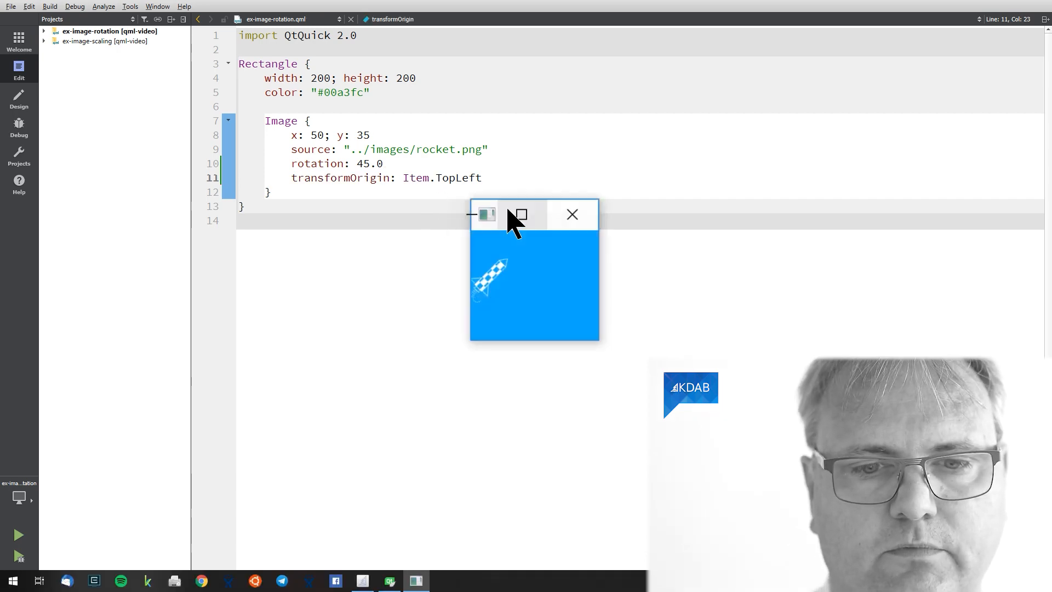
mouse_move(493, 274)
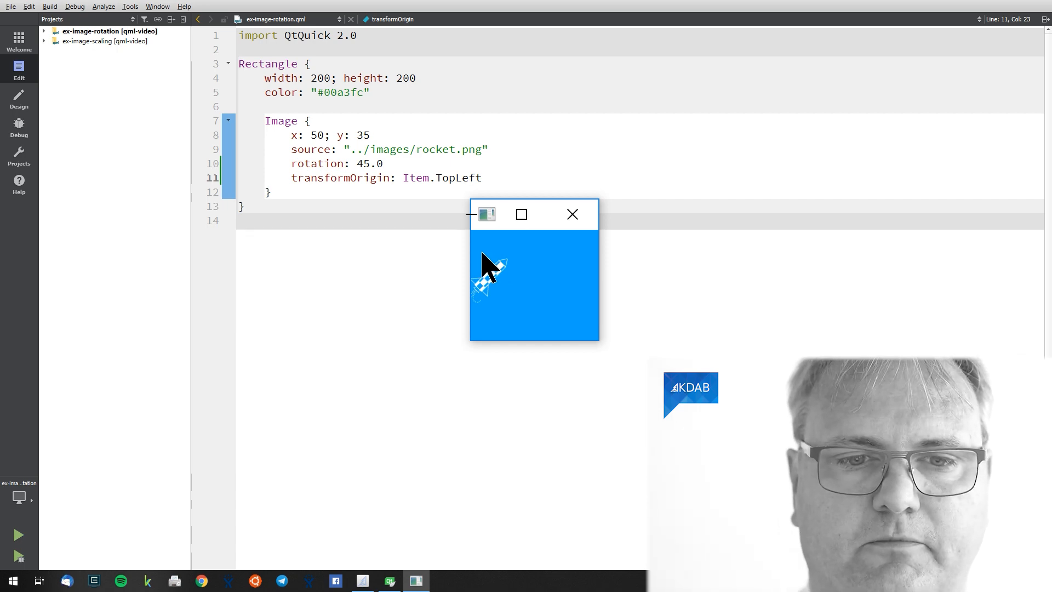
left_click(572, 215)
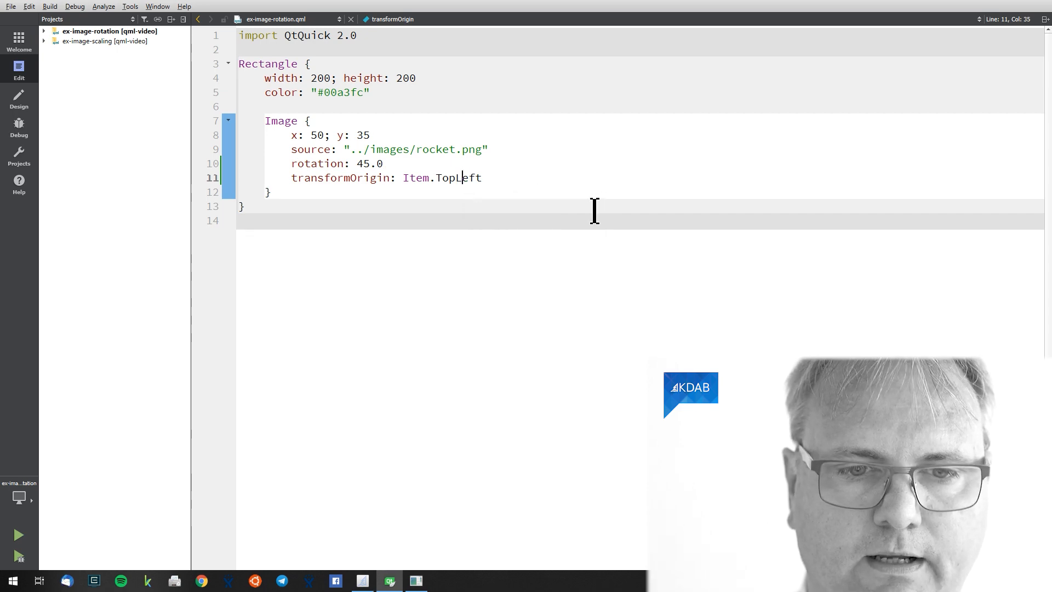